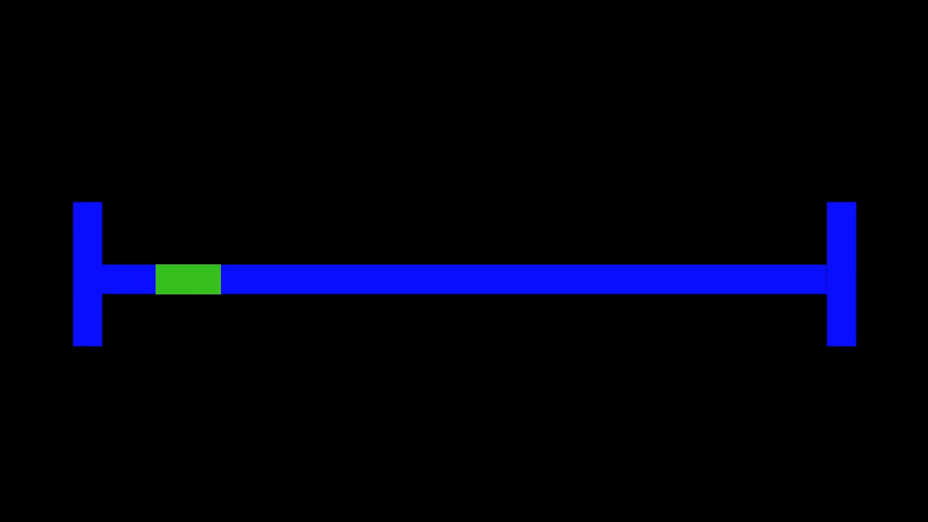
left_click_drag(187, 278, 473, 278)
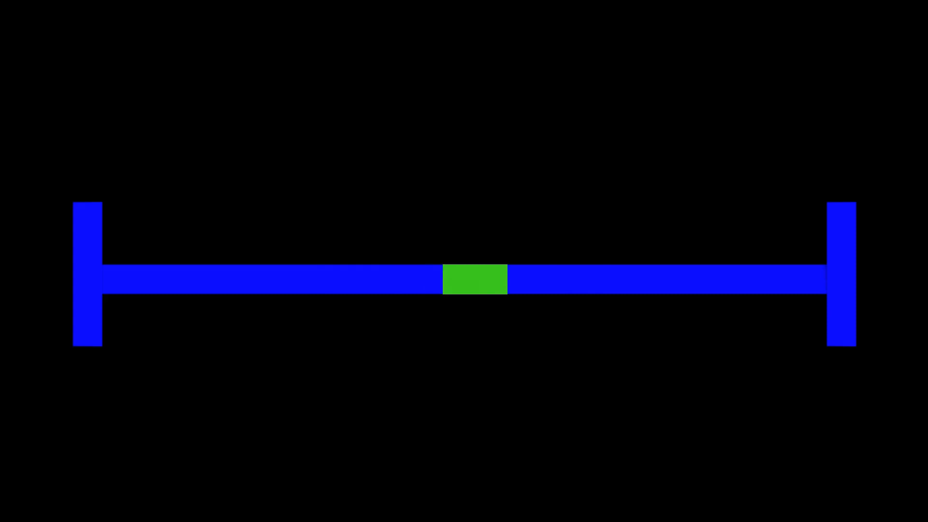
left_click_drag(474, 279, 752, 278)
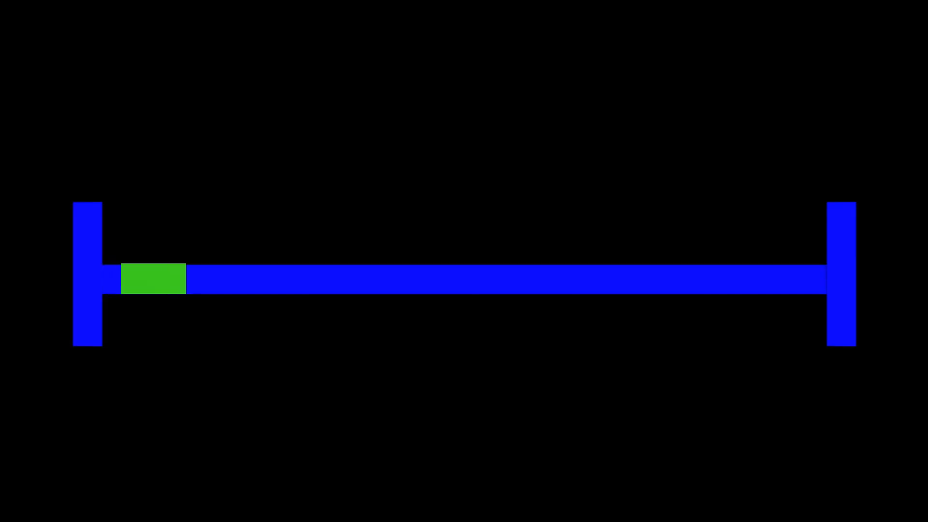
left_click_drag(153, 279, 276, 278)
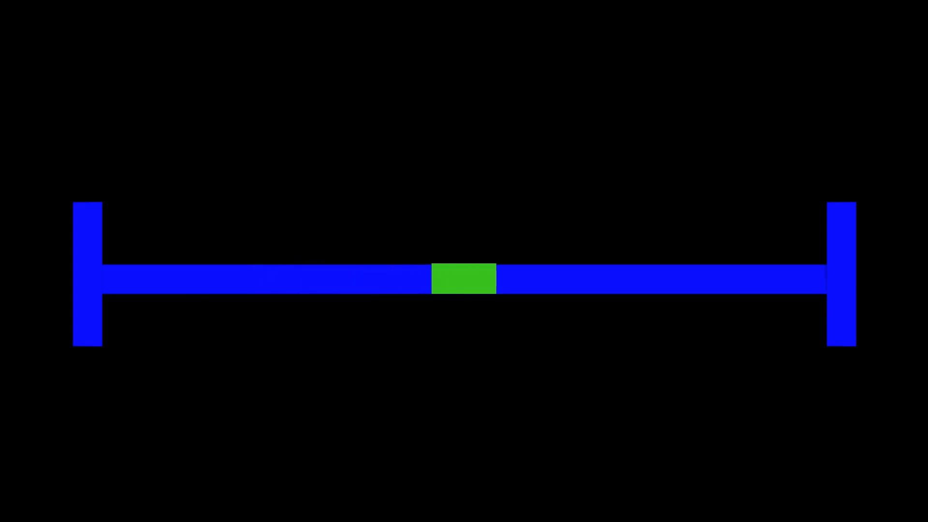
left_click_drag(465, 278, 650, 278)
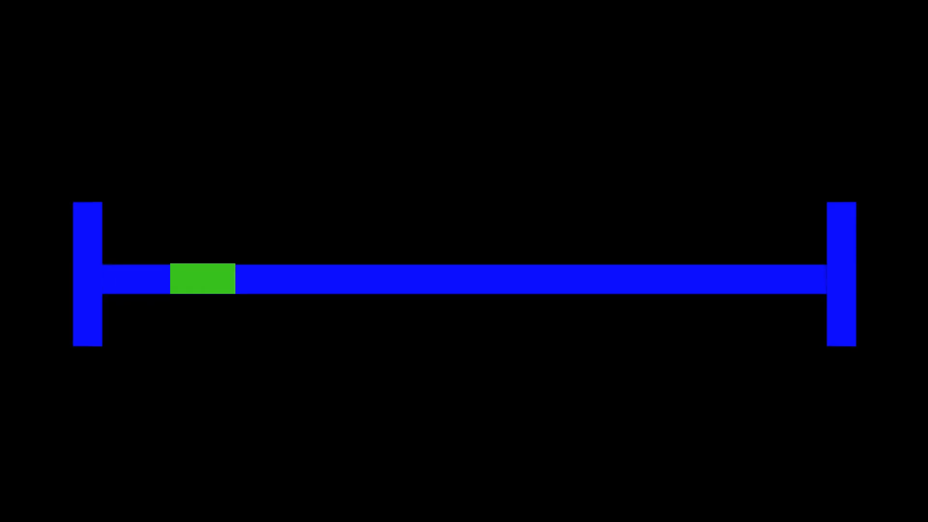
left_click_drag(203, 278, 368, 278)
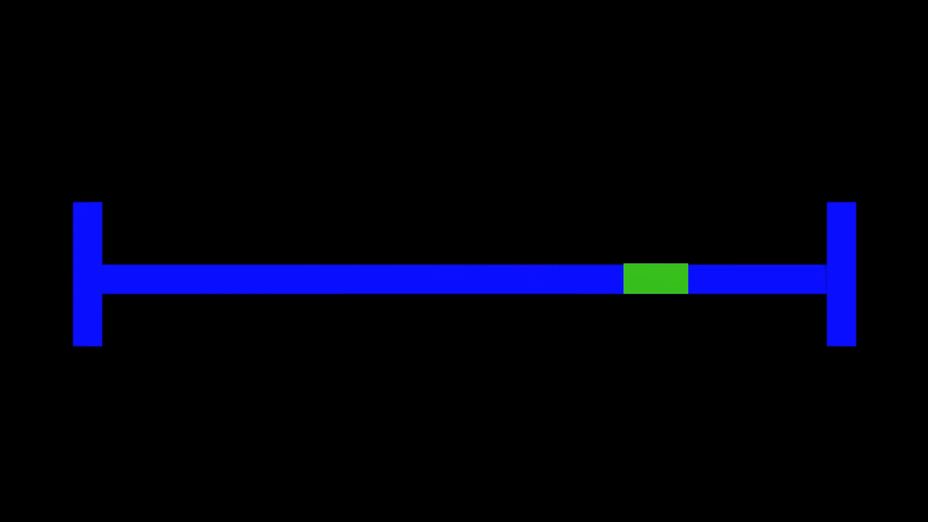
left_click_drag(655, 278, 780, 278)
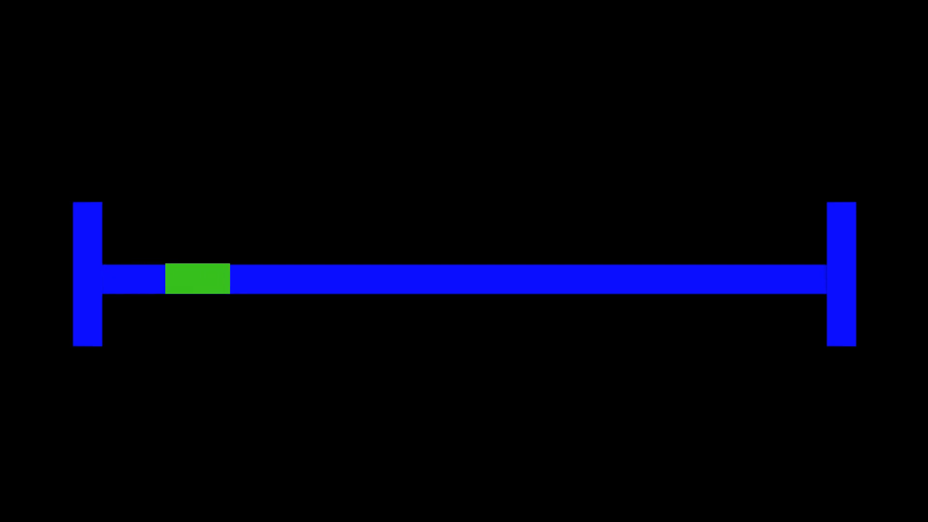
left_click_drag(197, 279, 357, 278)
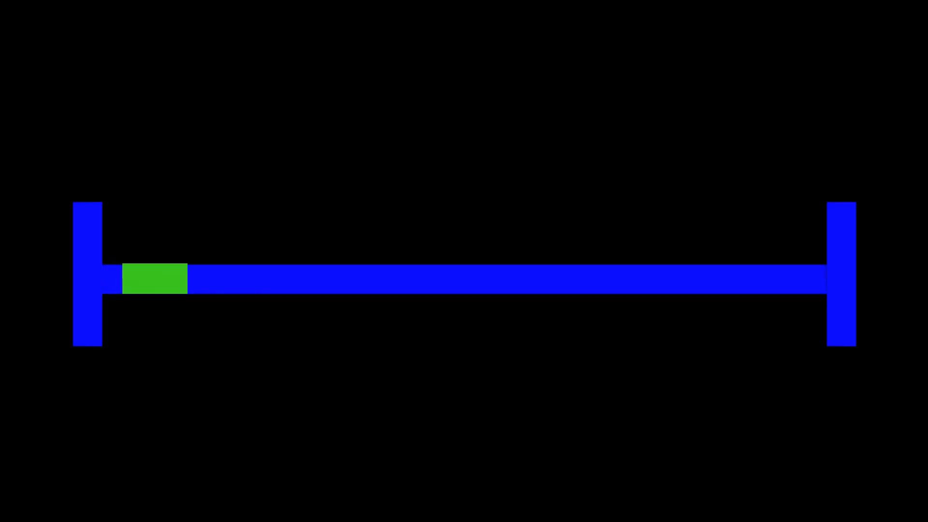
left_click_drag(154, 279, 281, 278)
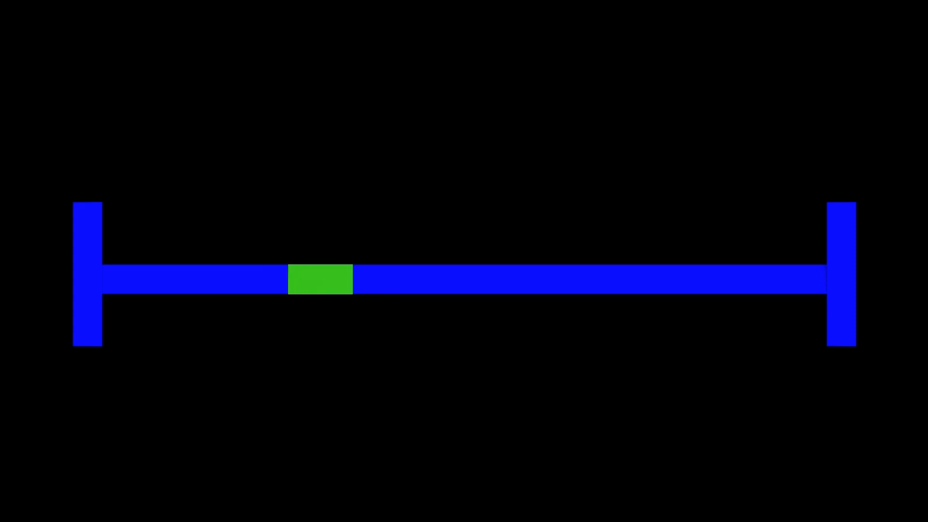
left_click_drag(321, 279, 638, 278)
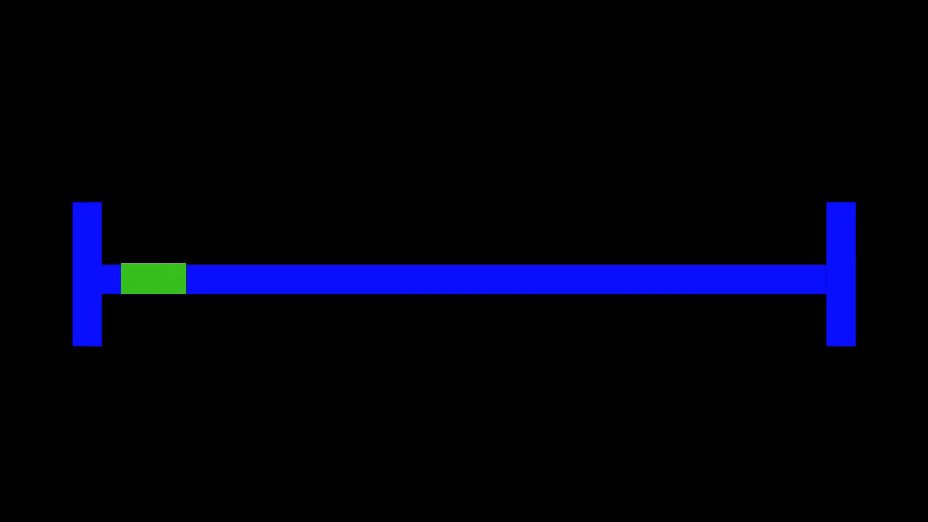
left_click_drag(153, 278, 276, 278)
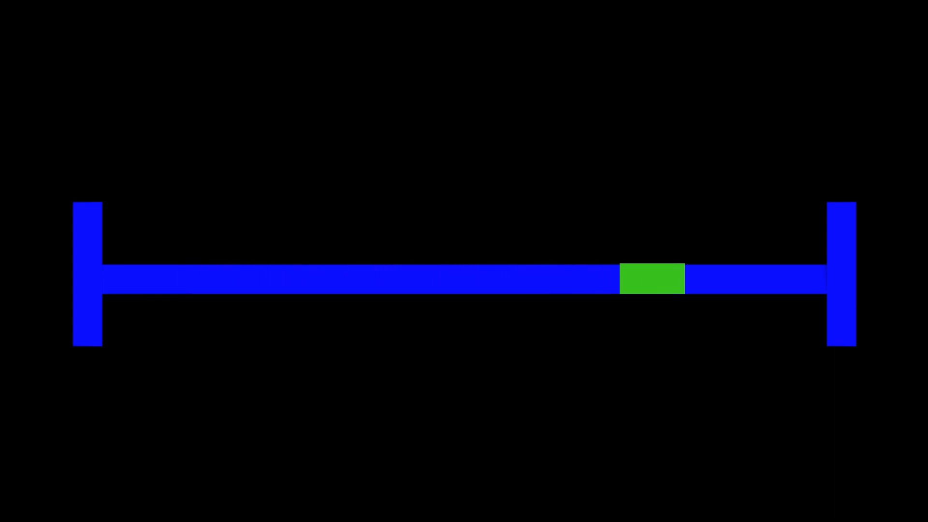
left_click_drag(650, 279, 773, 278)
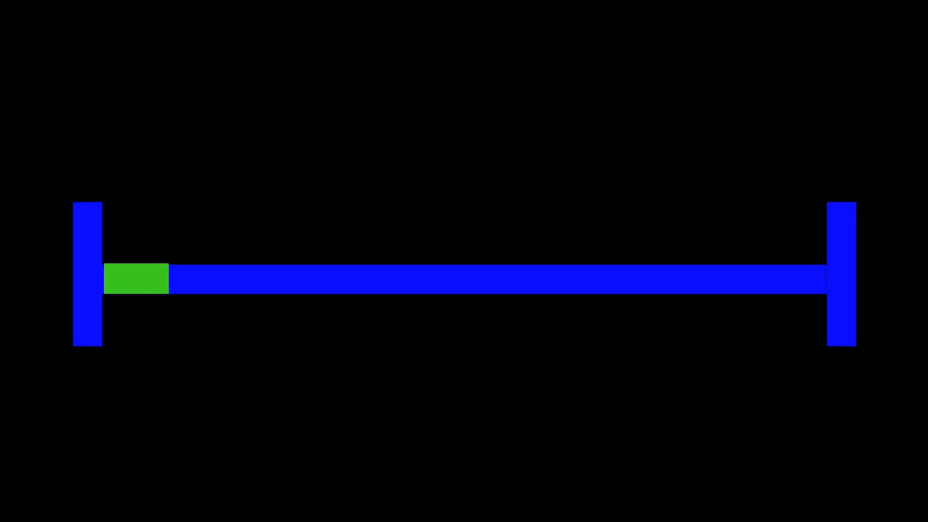
left_click_drag(137, 277, 206, 278)
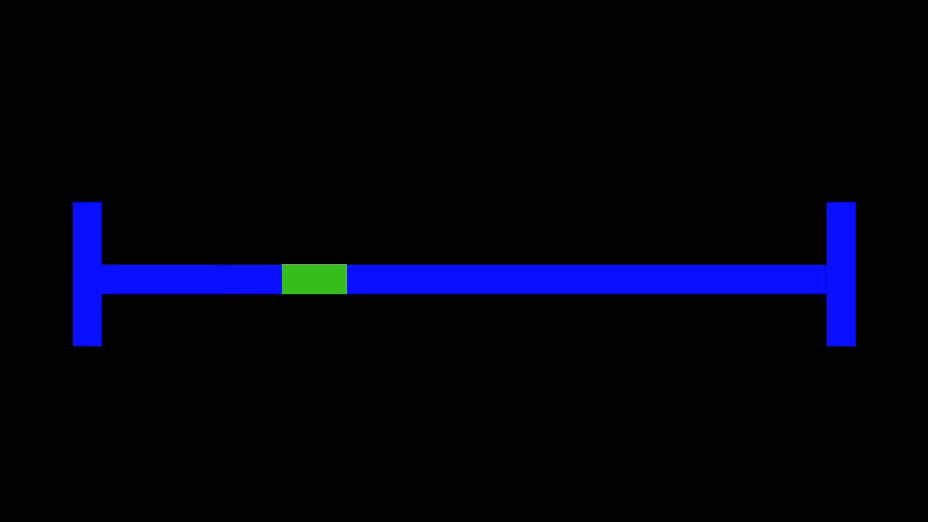
left_click_drag(313, 278, 635, 279)
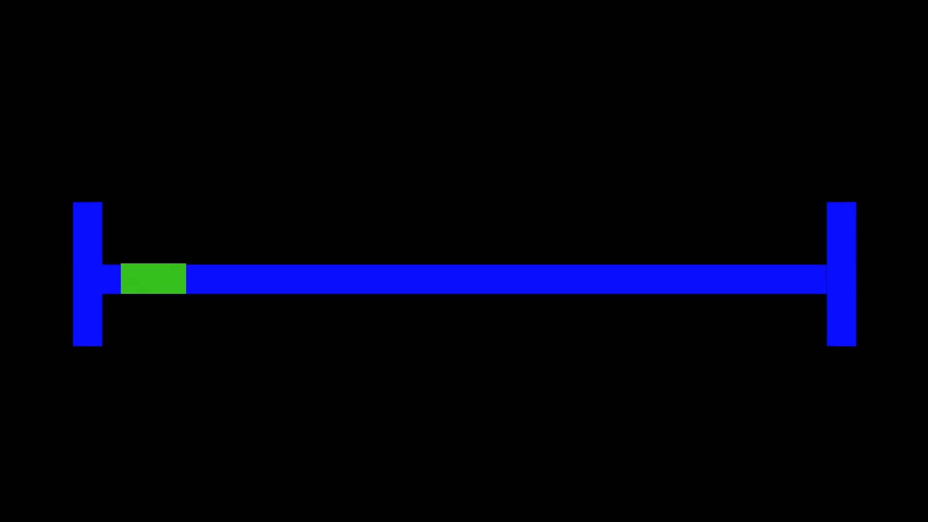
left_click_drag(153, 278, 276, 278)
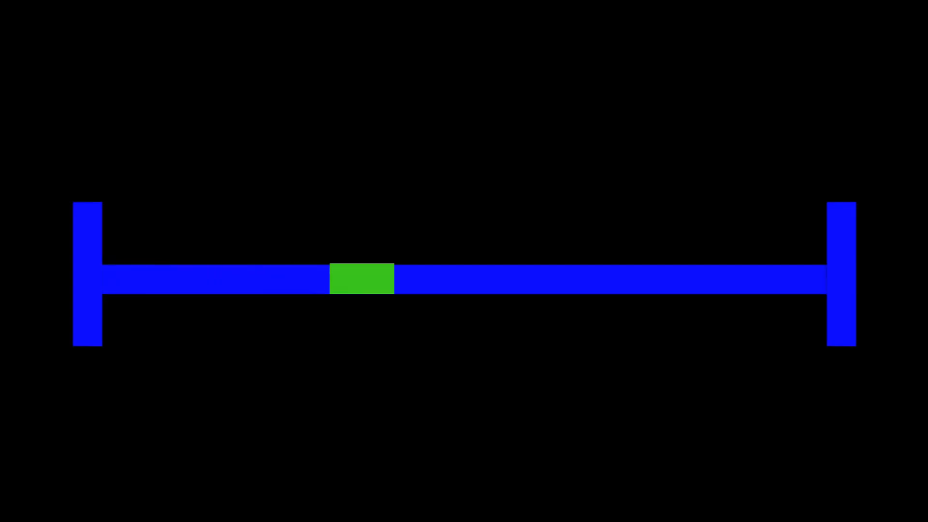
left_click_drag(361, 278, 557, 279)
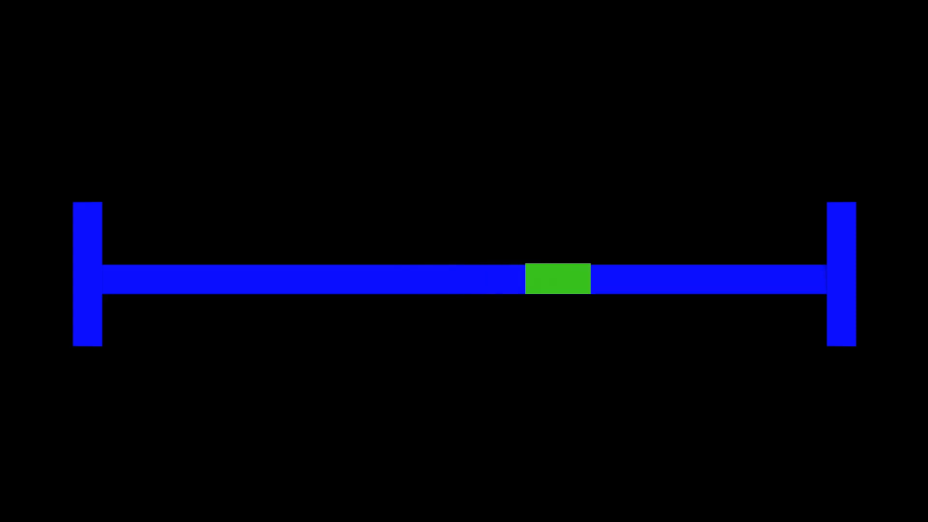